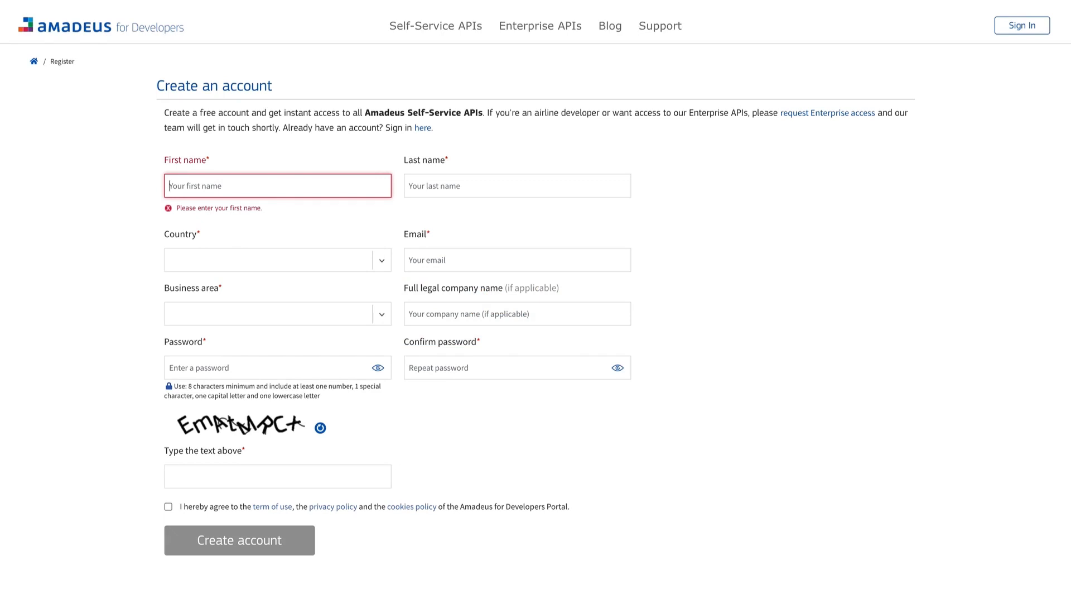
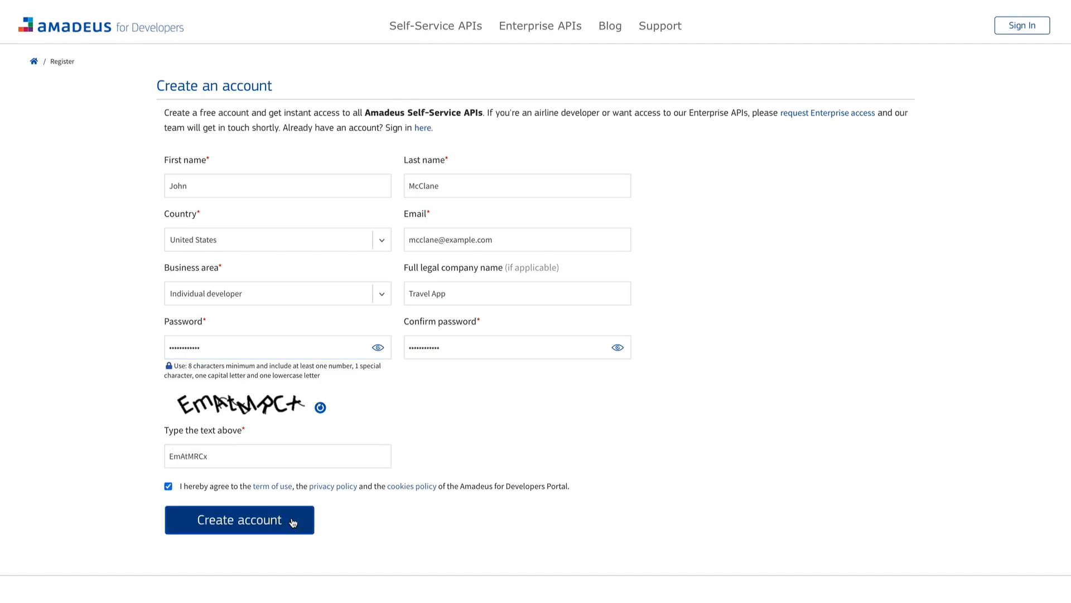
- Complete the remaining registration fields and captcha, accept the terms and create the account
click(239, 519)
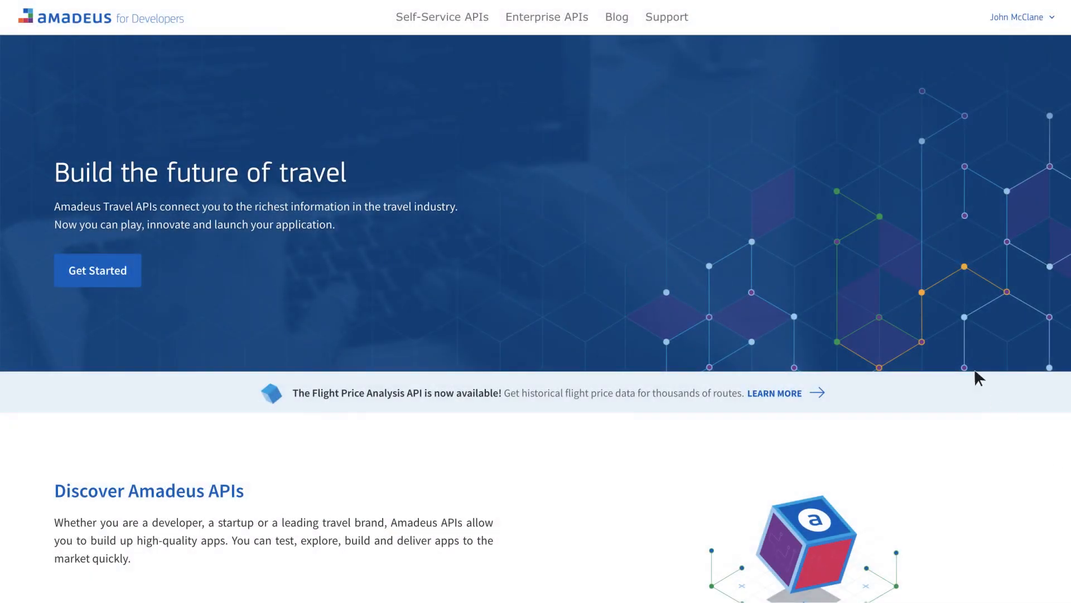
- Go to My Self-Service Workspace from the signed-in account menu
click(1017, 17)
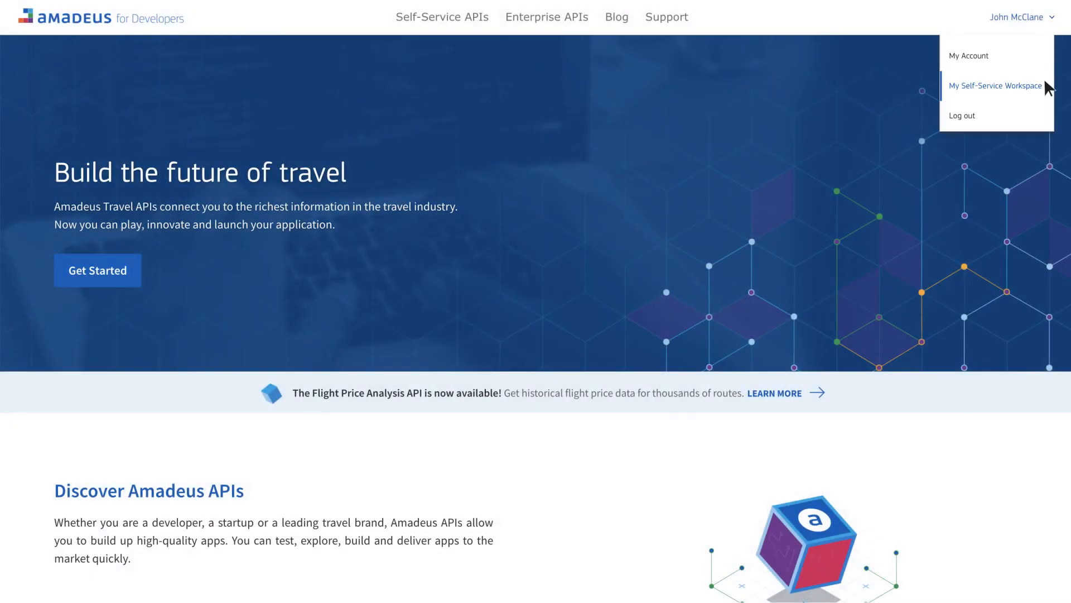
click(994, 86)
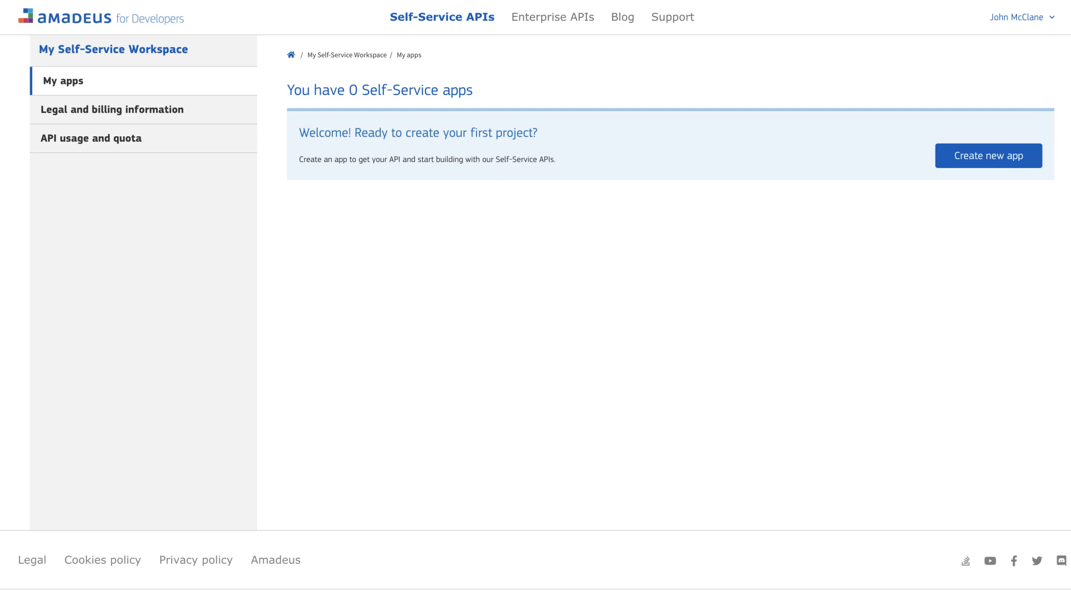
mouse_move(1035, 194)
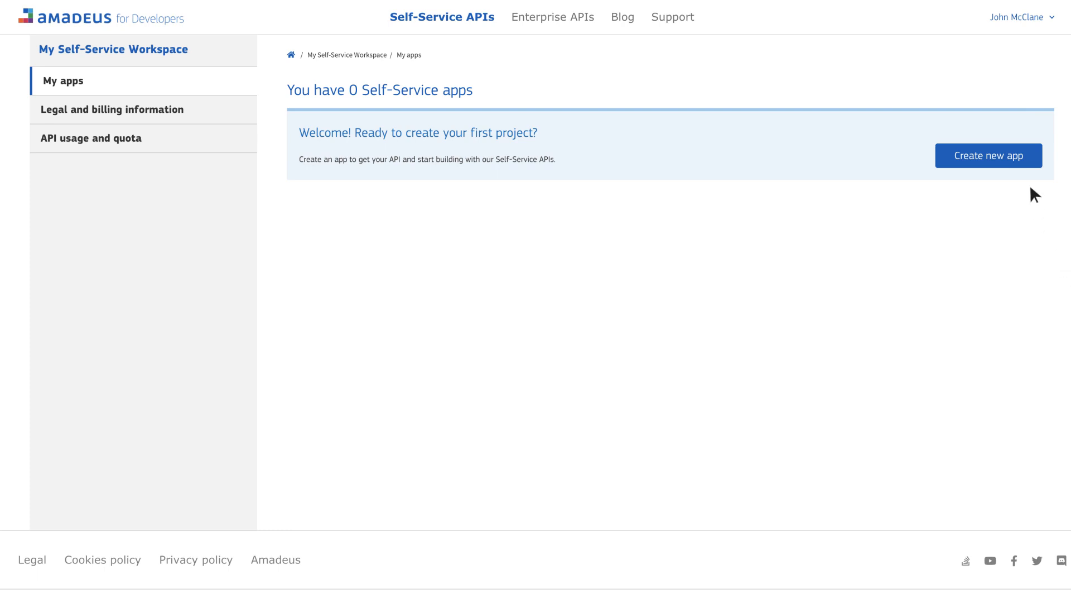
- Create the Travel App to get its test API key and secret, then browse Self-Service APIs
click(988, 155)
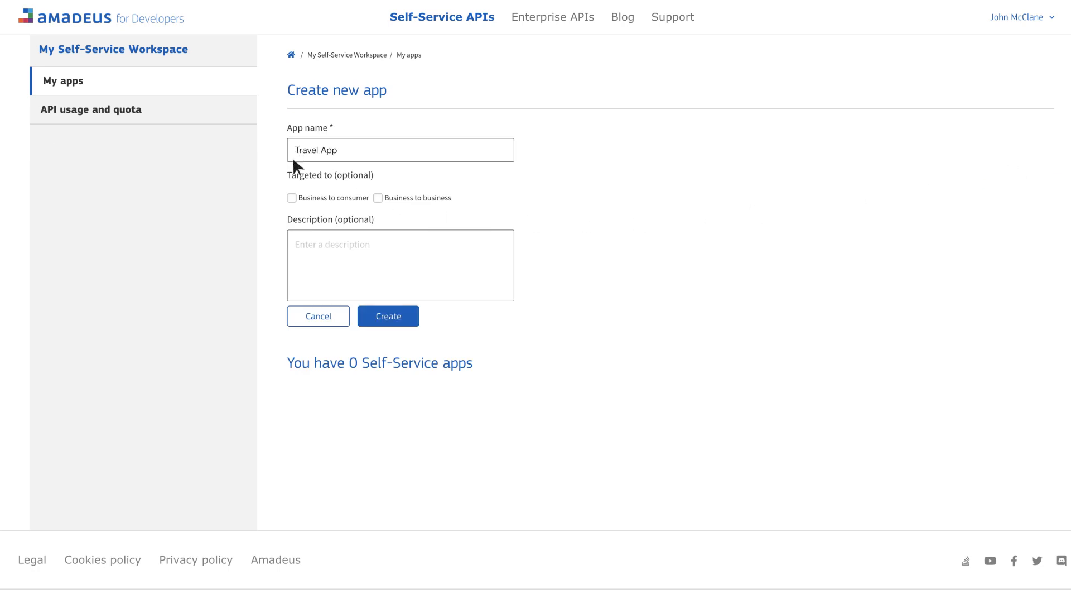
click(387, 316)
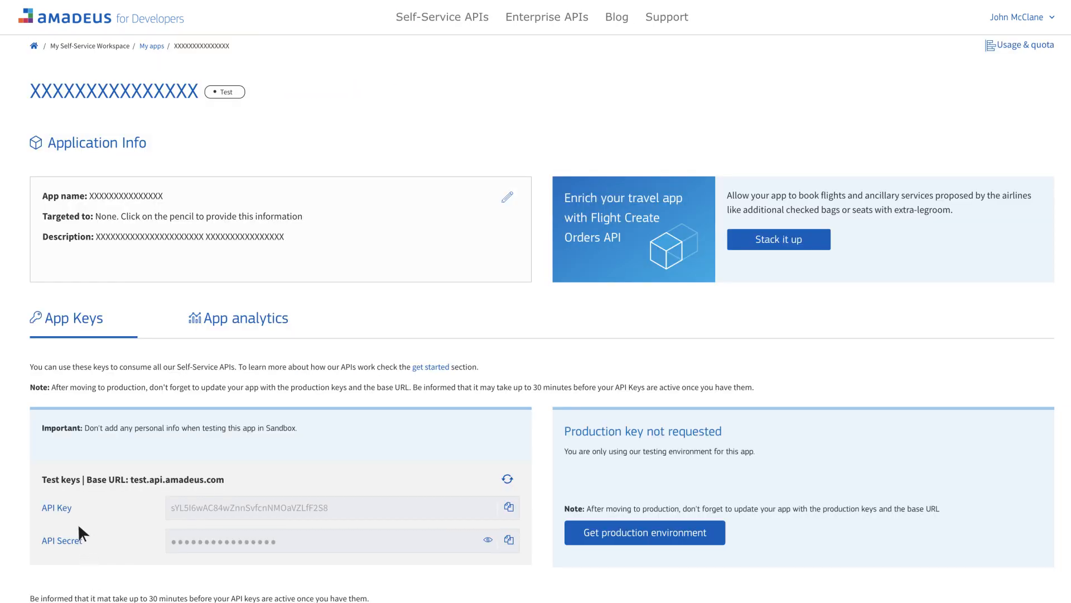
mouse_move(80, 518)
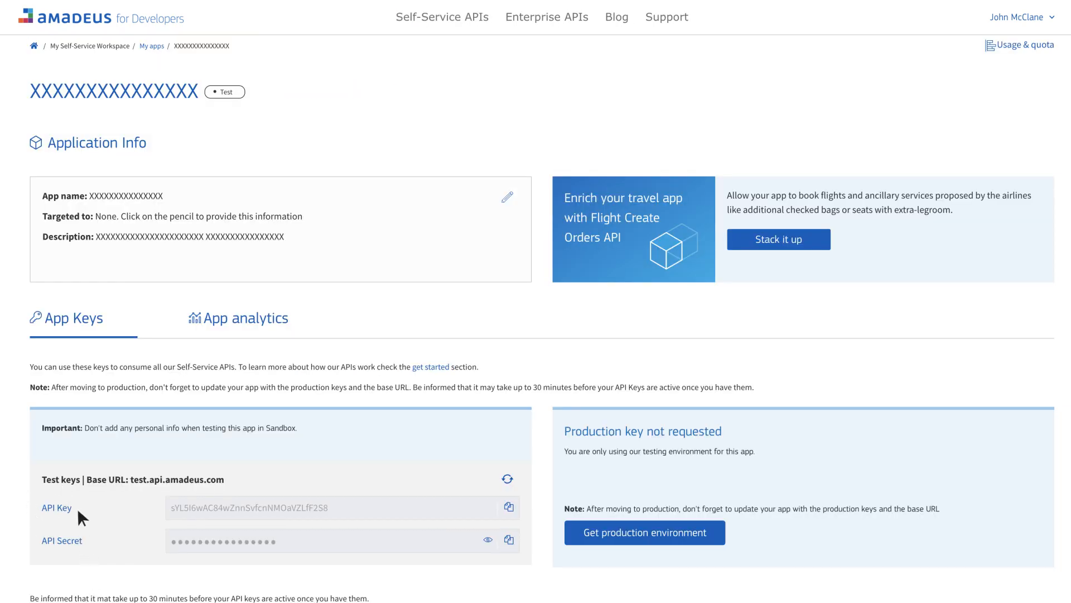
mouse_move(73, 355)
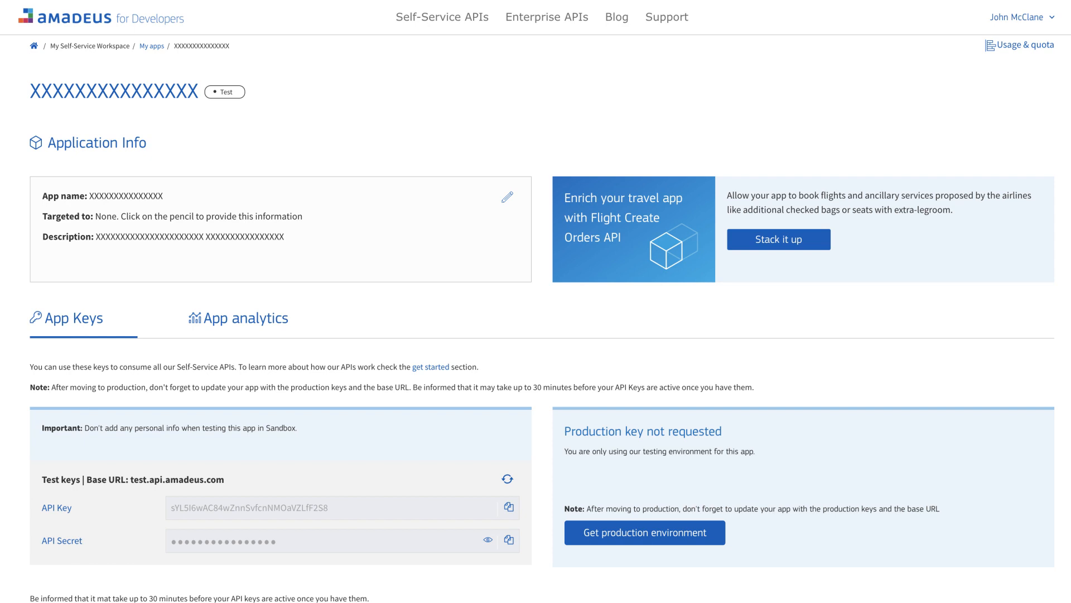
click(442, 16)
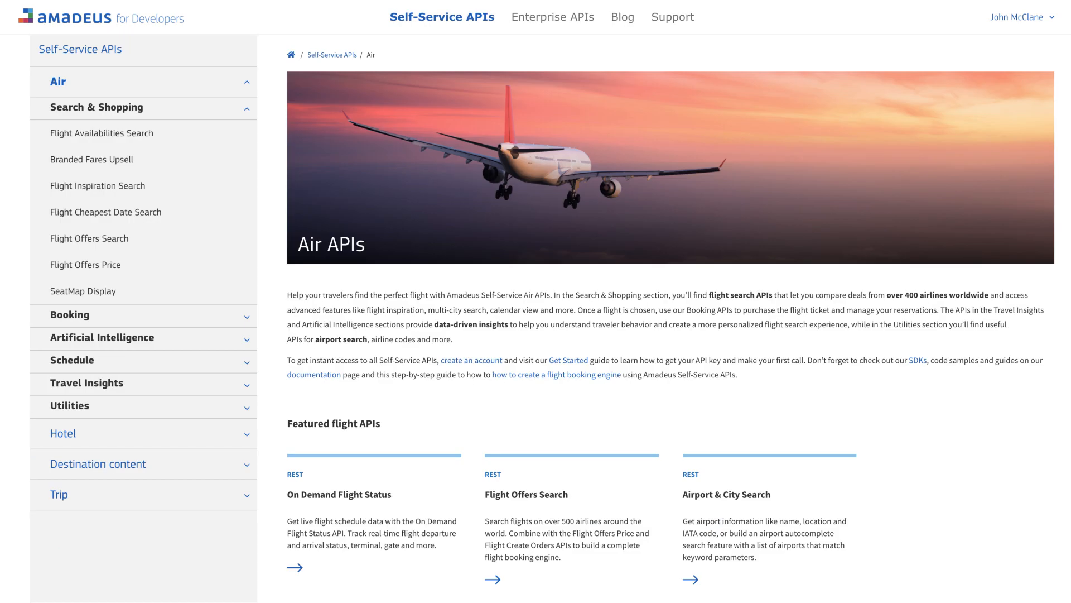
mouse_move(193, 193)
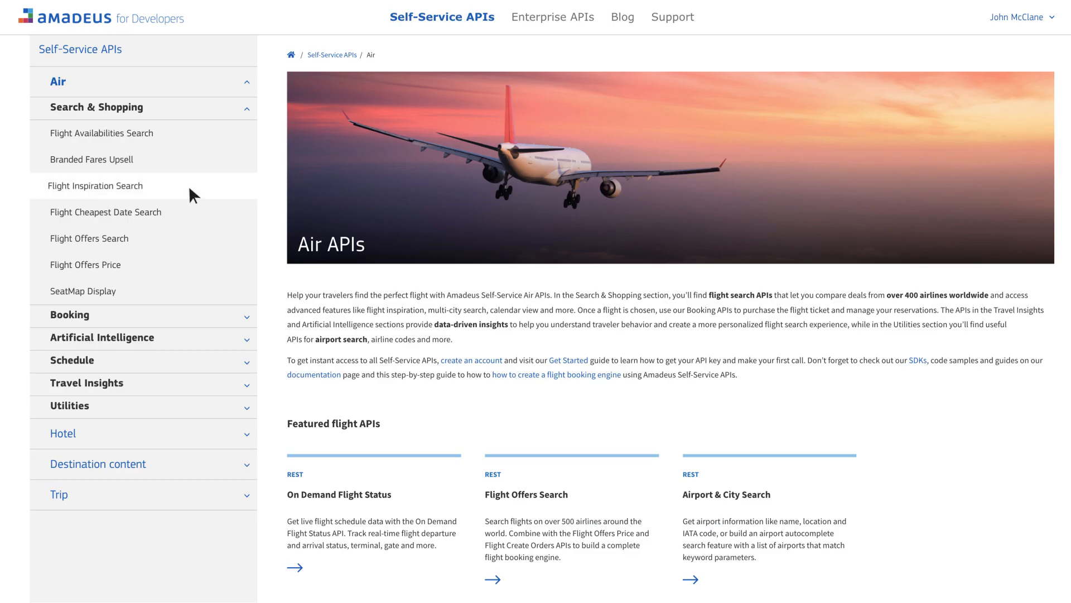
- Reach the Flight Inspiration Search API reference showing the flight-destinations GET endpoint
click(96, 185)
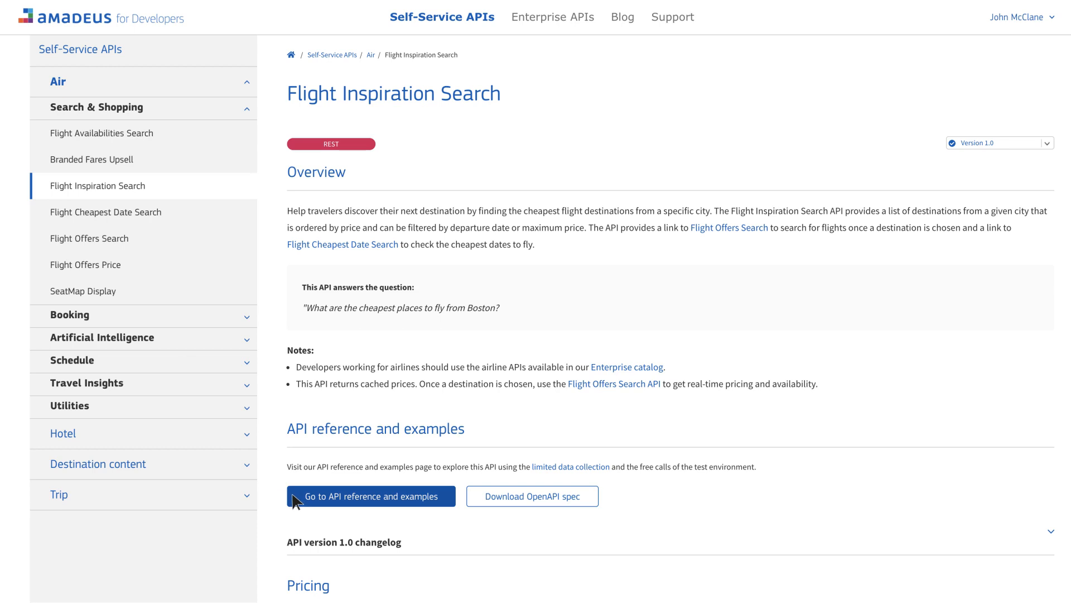
click(371, 496)
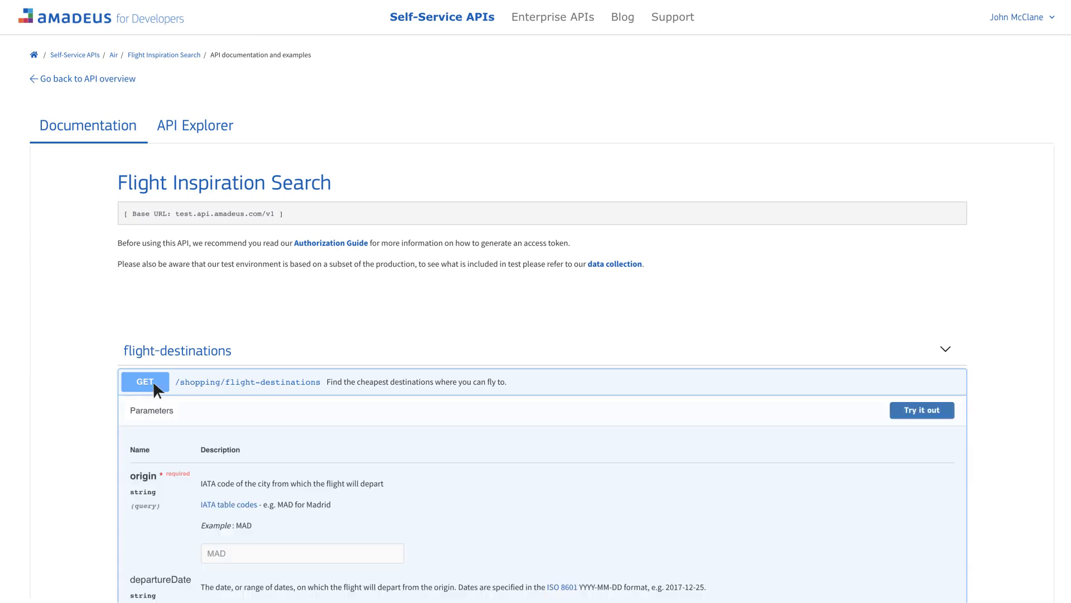
- Try out flight-destinations with origin MAD and maxPrice 100, ready to execute
click(922, 409)
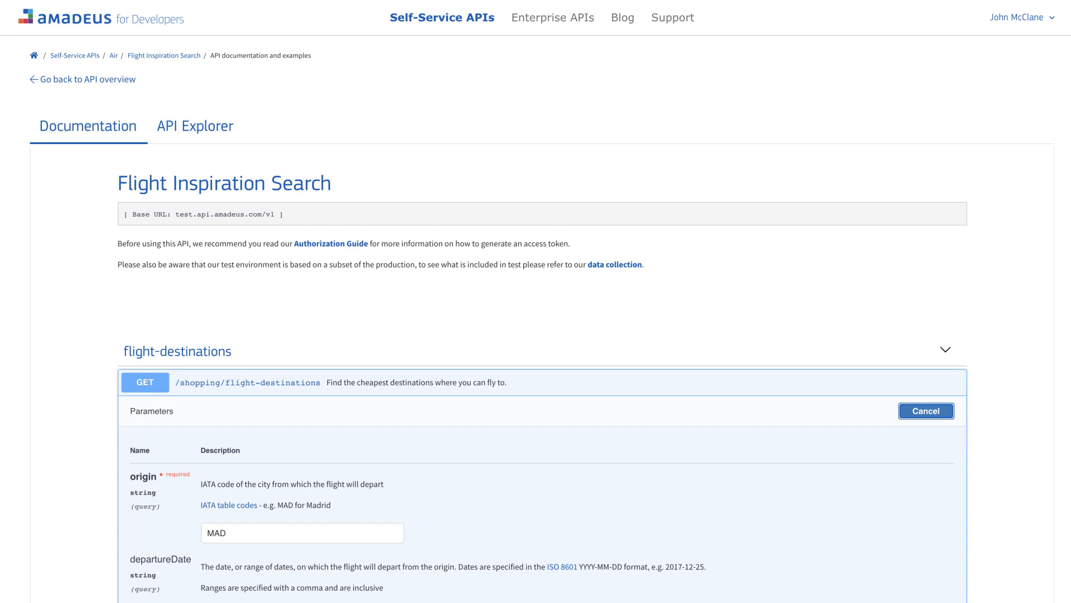
mouse_move(713, 449)
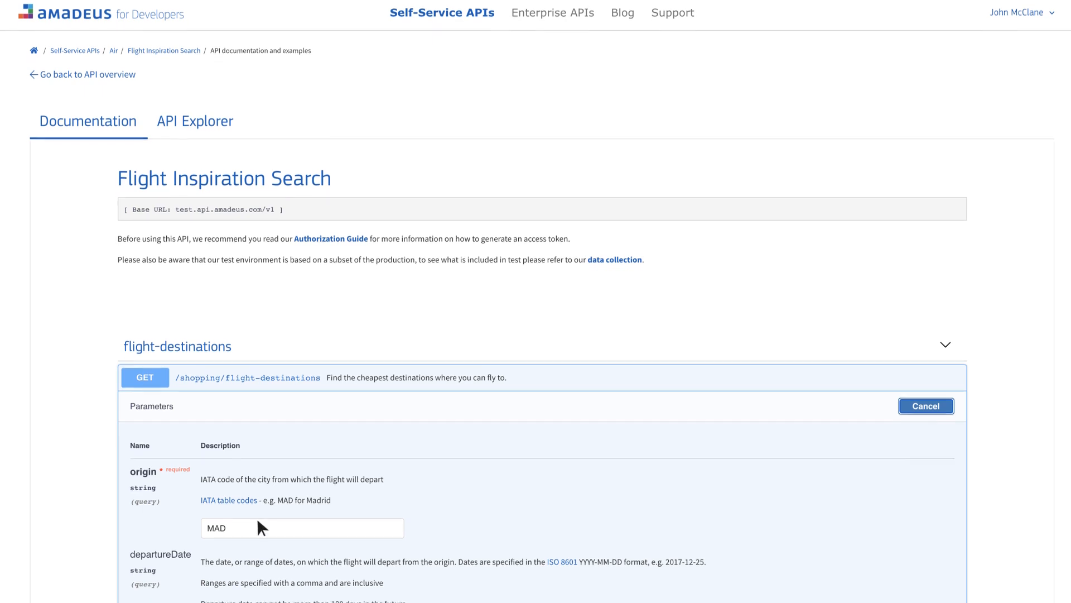
scroll(down, 3)
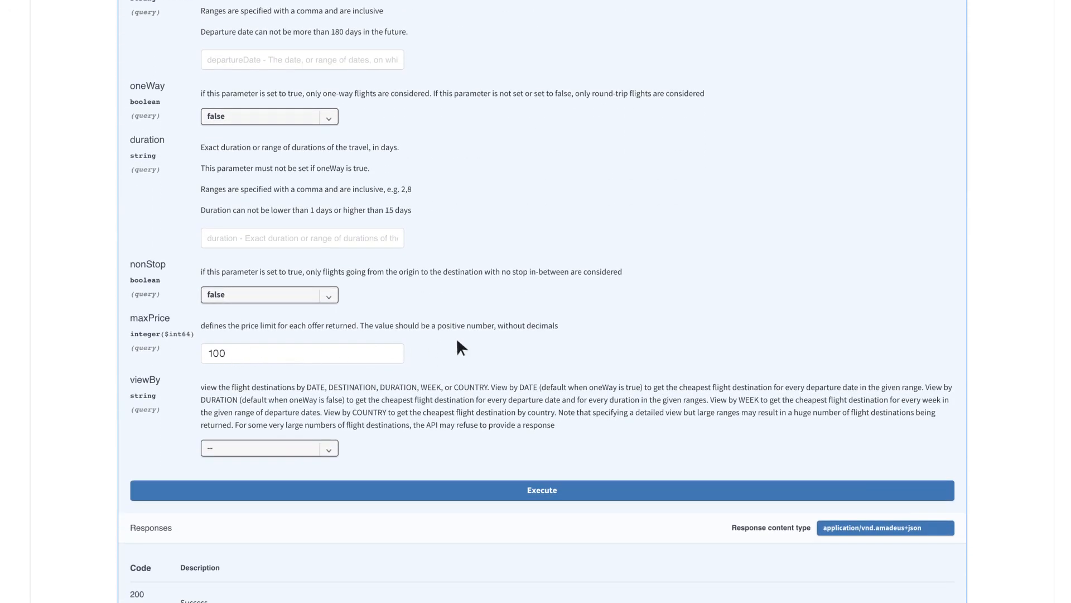
mouse_move(676, 337)
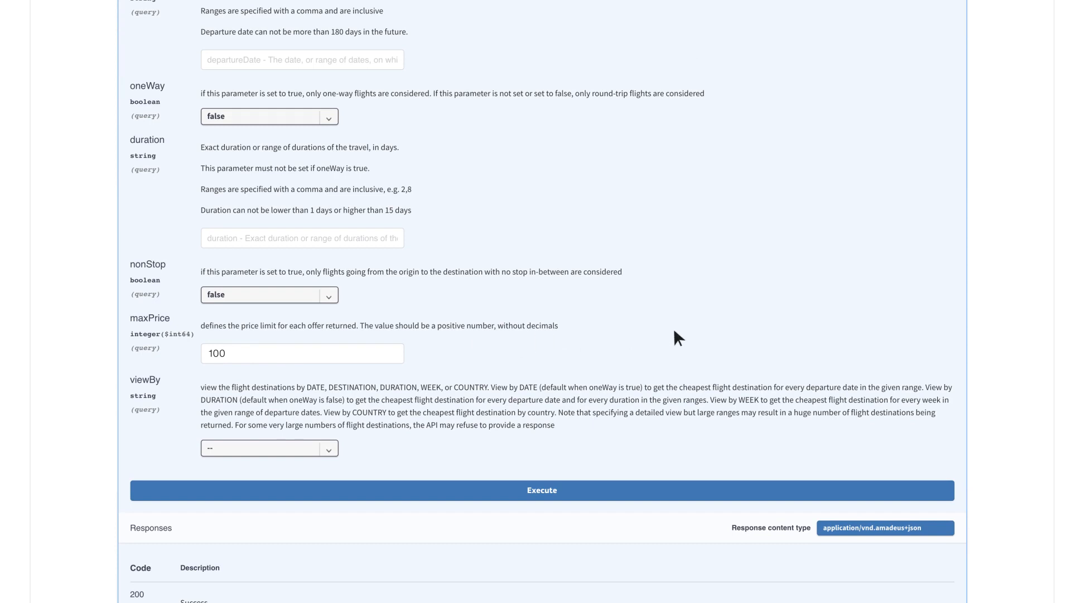
mouse_move(582, 493)
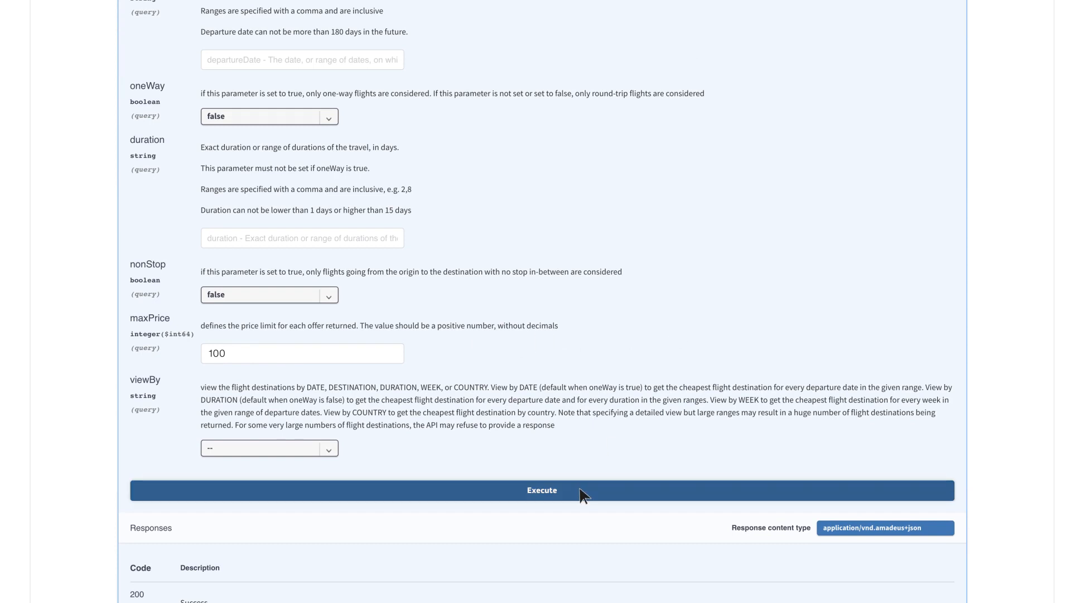